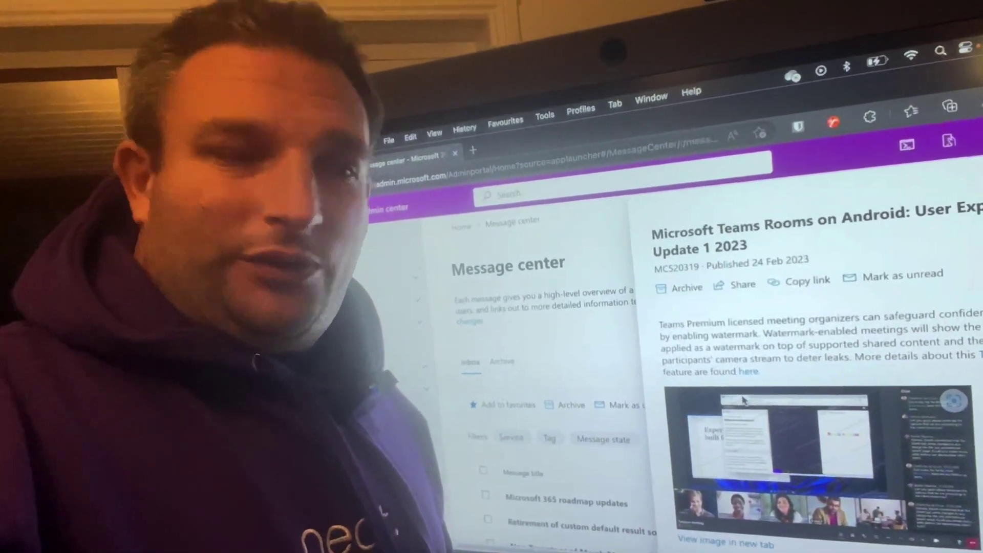
- In Admin settings, switch on automatic HDMI sharing to the room display under Content sharing
scroll(down, 3)
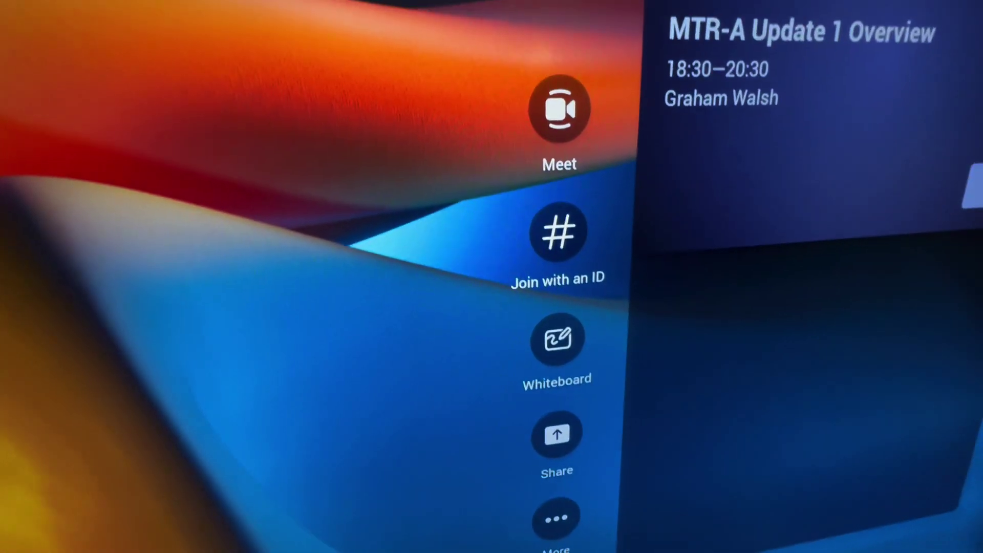
click(560, 232)
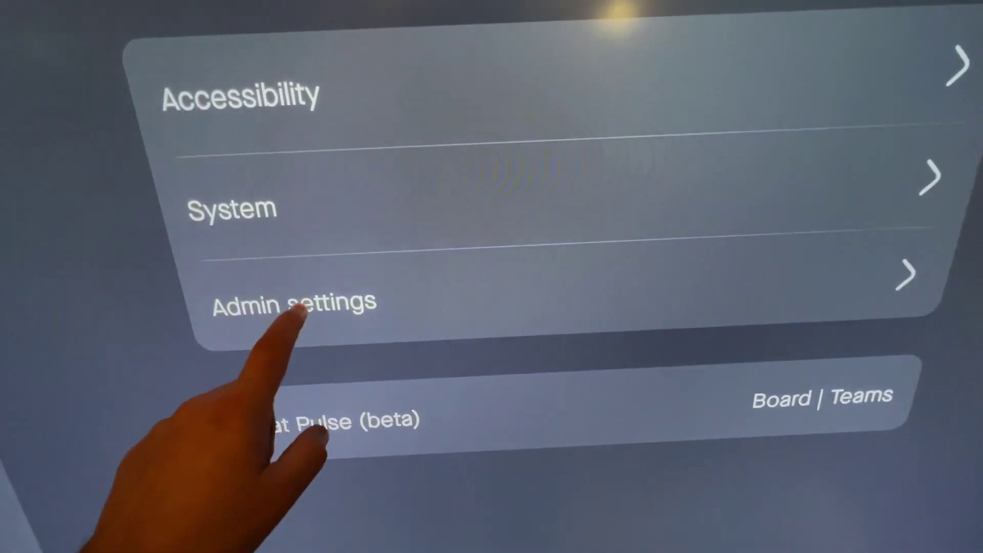
click(293, 306)
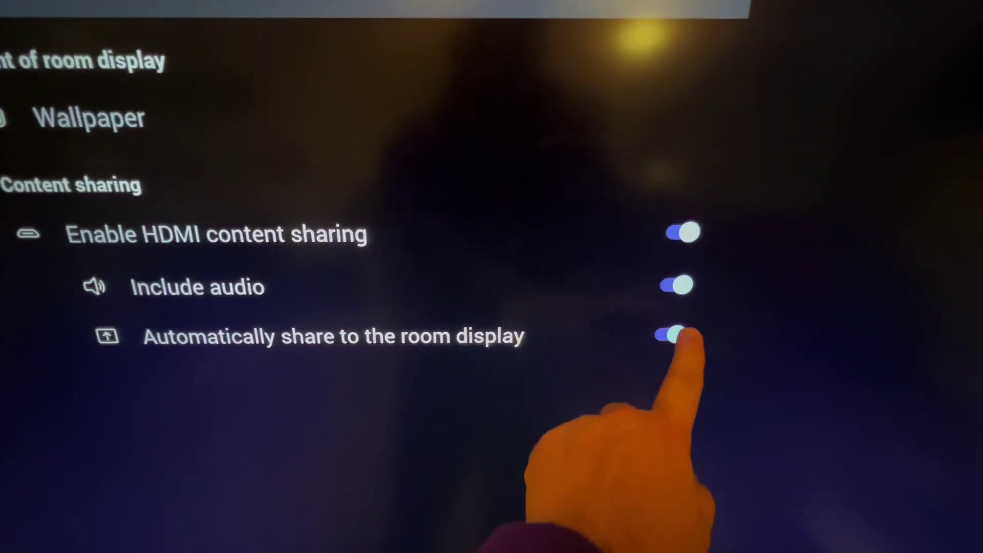
click(674, 340)
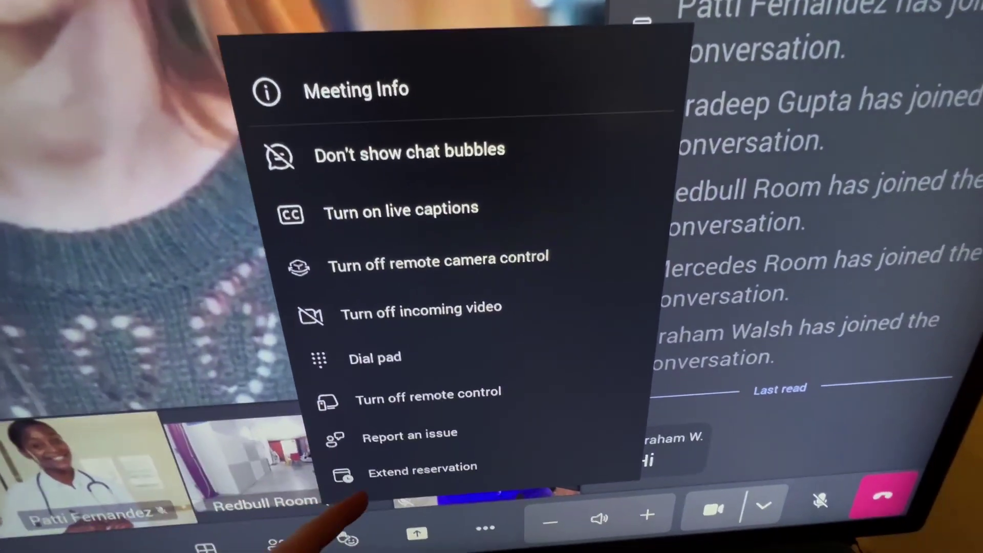
- Open the More (…) meeting menu for live captions, dial pad and reservation extension
click(423, 468)
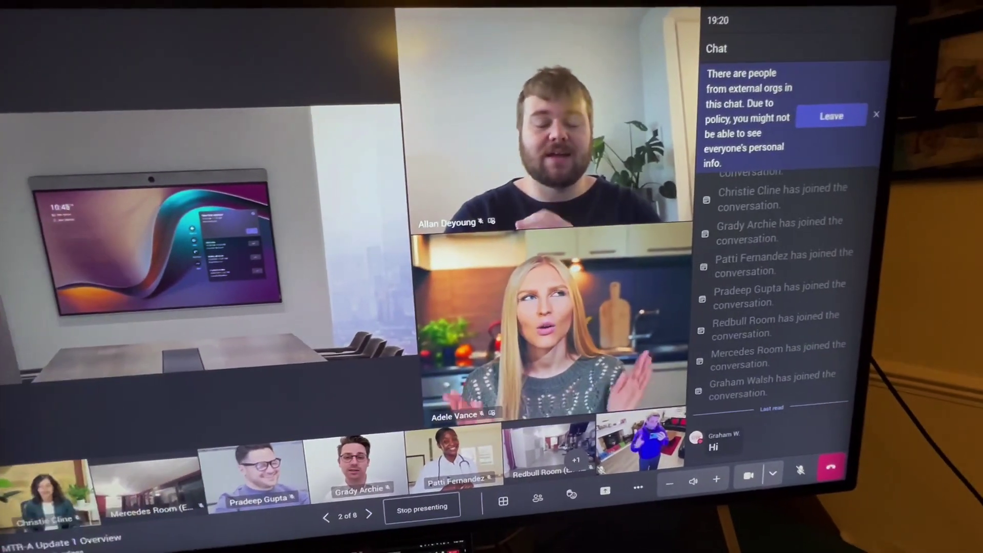
- Go to slide 3 of 8 with the PowerPoint Live next-slide arrow
click(369, 514)
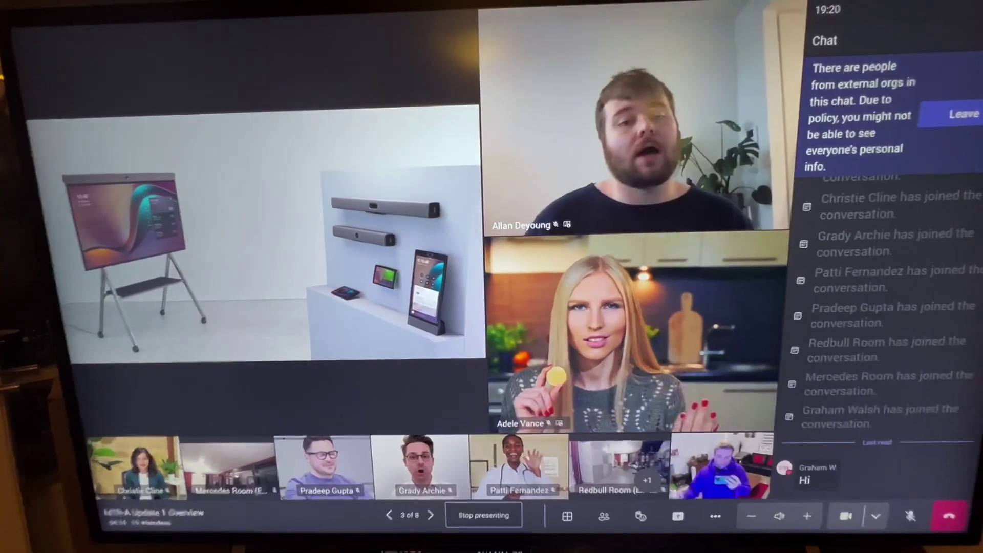